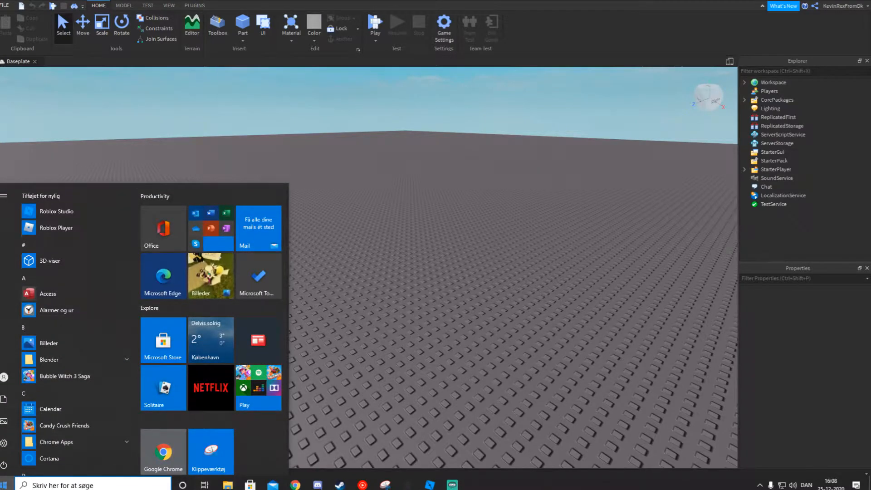
- Launch Blender from the Windows Start menu by searching 'blender'
{"action": "type", "text": "blender"}
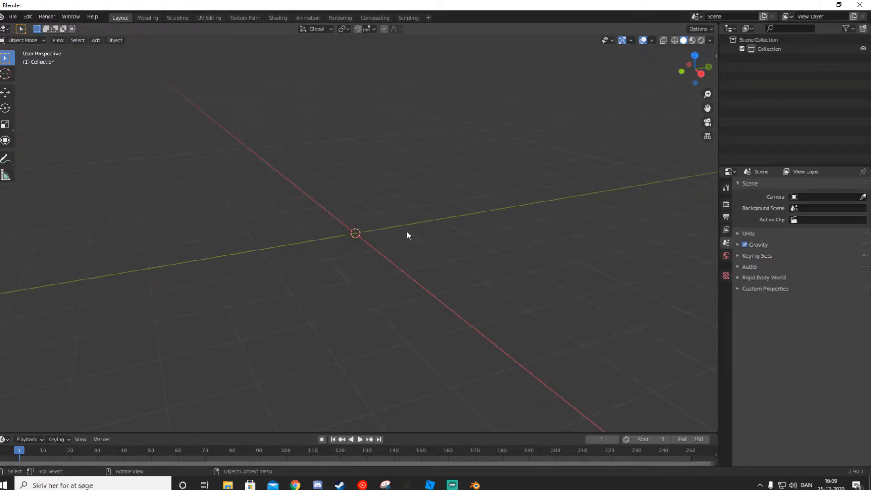
- Add a 10-vertex cylinder, loop-cut and taper it, and apply its location
{"action": "left_click", "coordinate": [95, 40]}
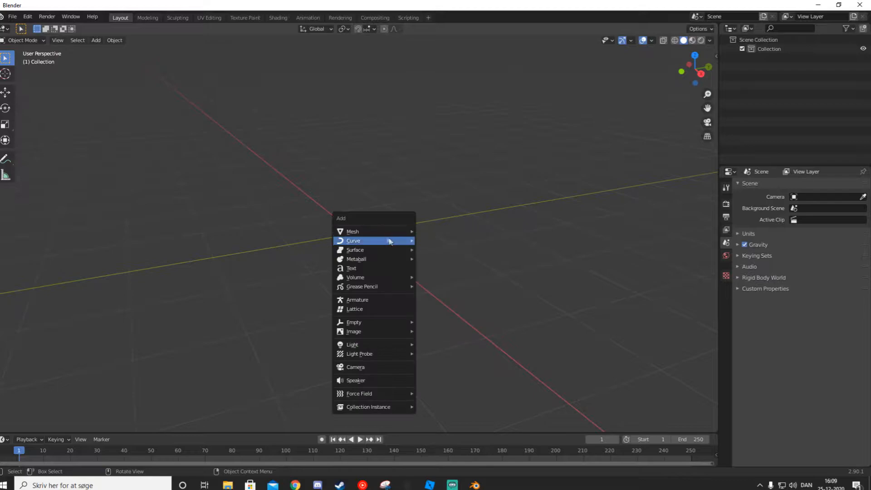
{"action": "mouse_move", "coordinate": [352, 231]}
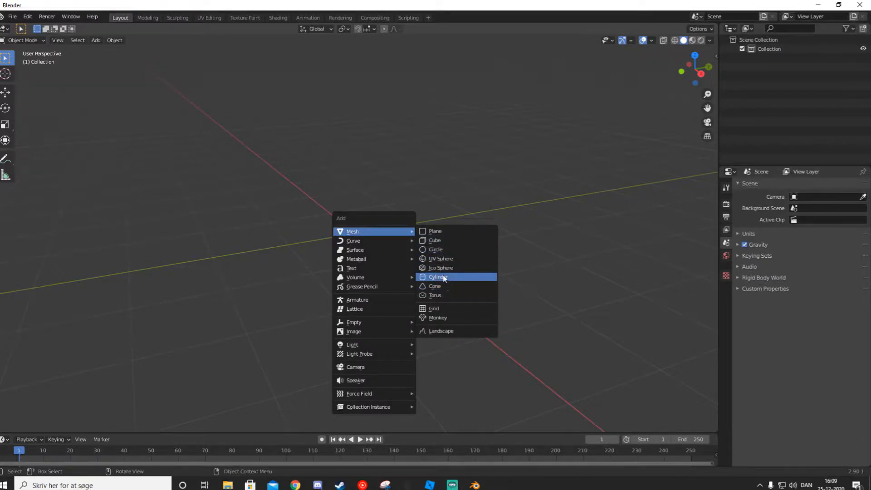
{"action": "left_click", "coordinate": [438, 277]}
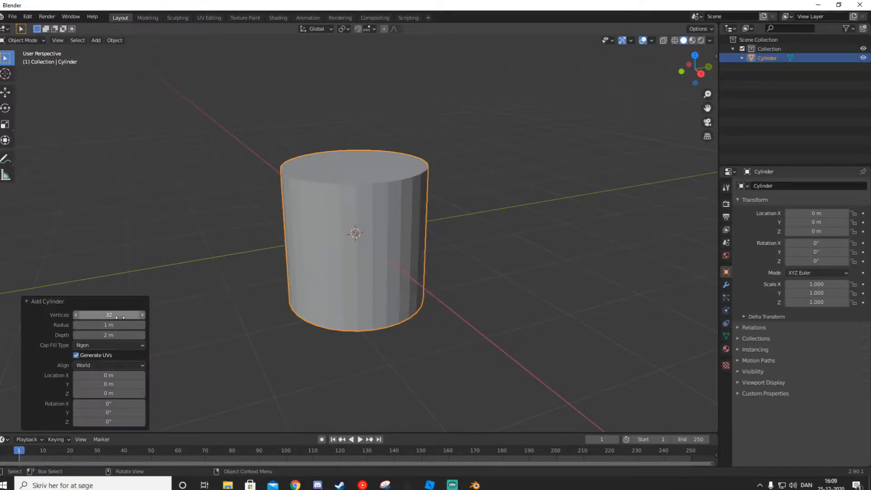
{"action": "left_click", "coordinate": [109, 315]}
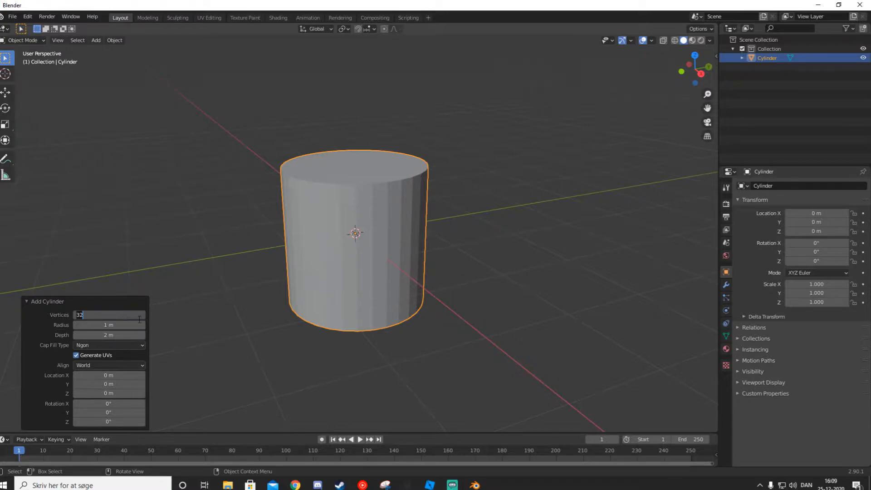
{"action": "type", "text": "10"}
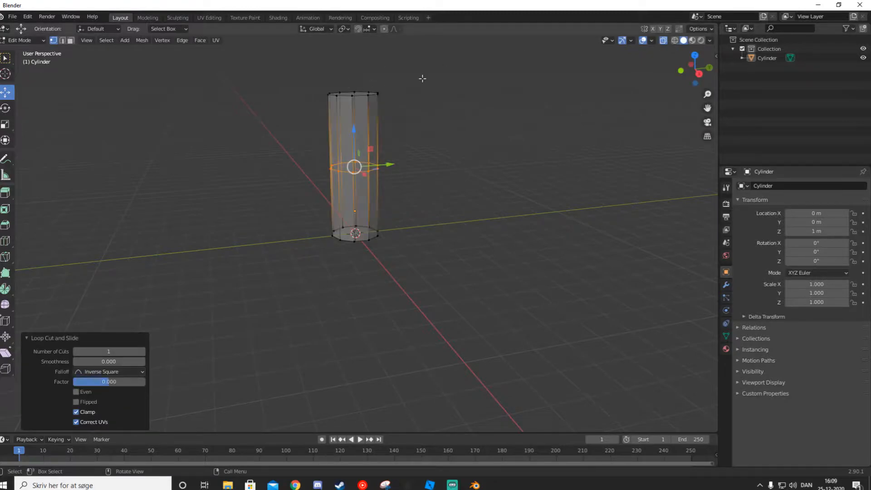
{"action": "key", "text": "Tab"}
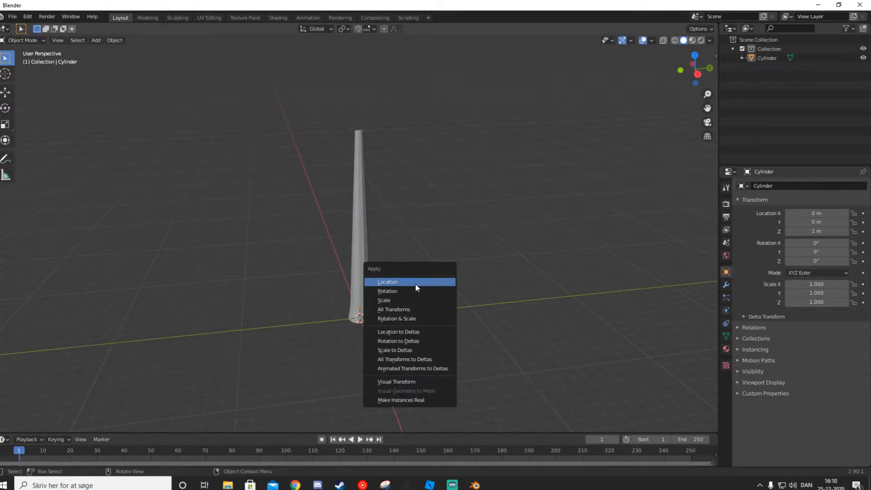
{"action": "left_click", "coordinate": [387, 282]}
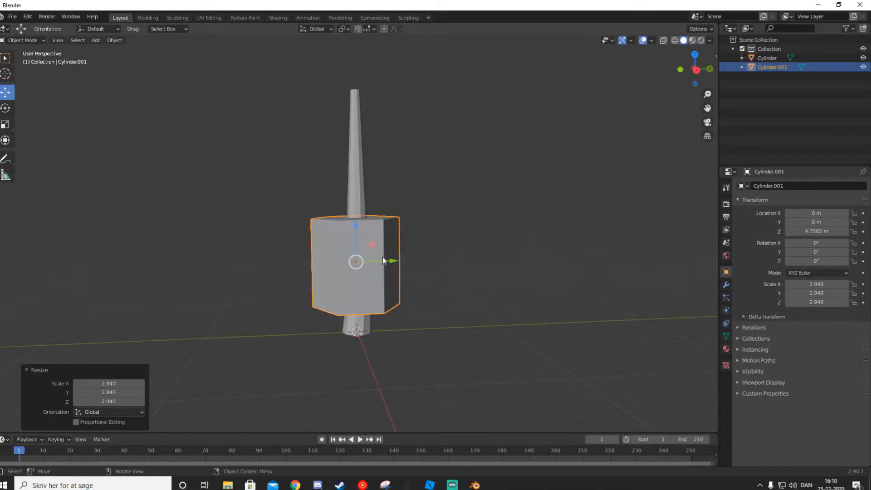
- Shape duplicated cylinders into four narrowing cone tiers stacked along the trunk
{"action": "left_click_drag", "start_coordinate": [387, 262], "coordinate": [387, 211]}
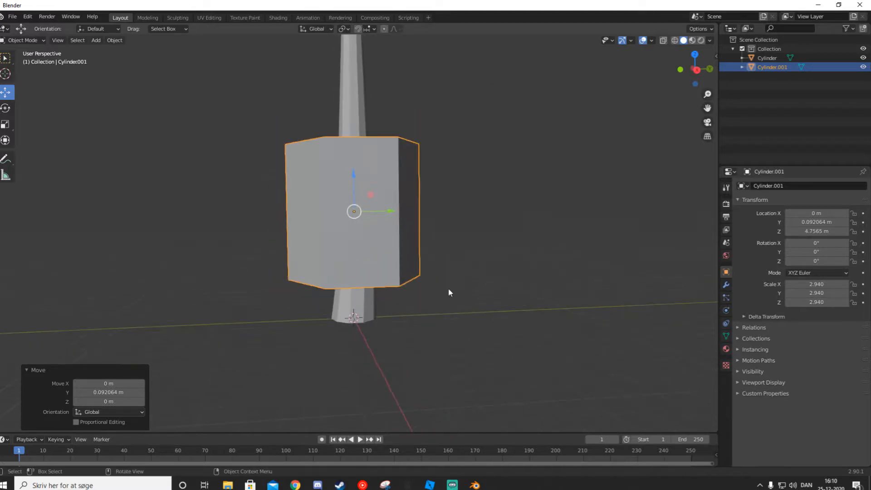
{"action": "key", "text": "s"}
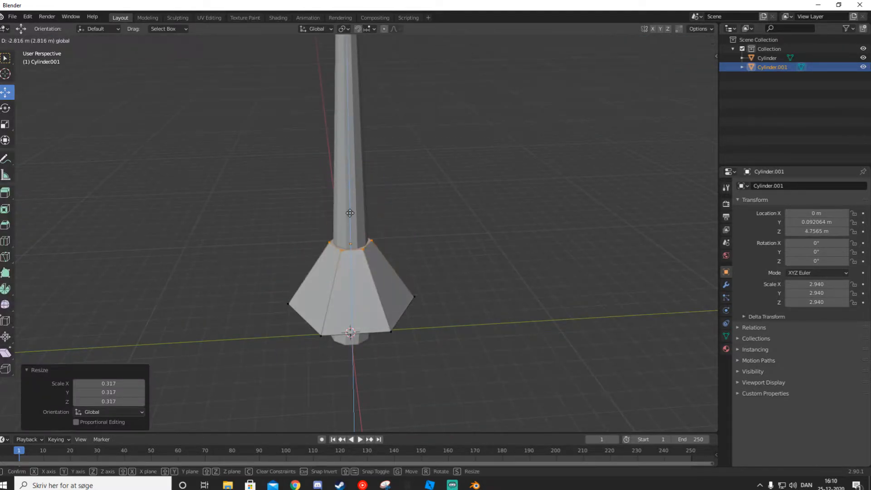
{"action": "key", "text": "Tab"}
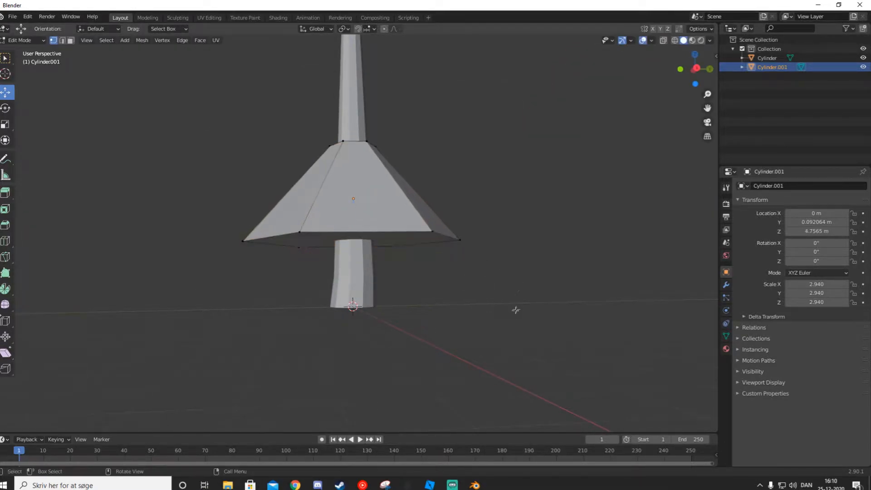
{"action": "key", "text": "i"}
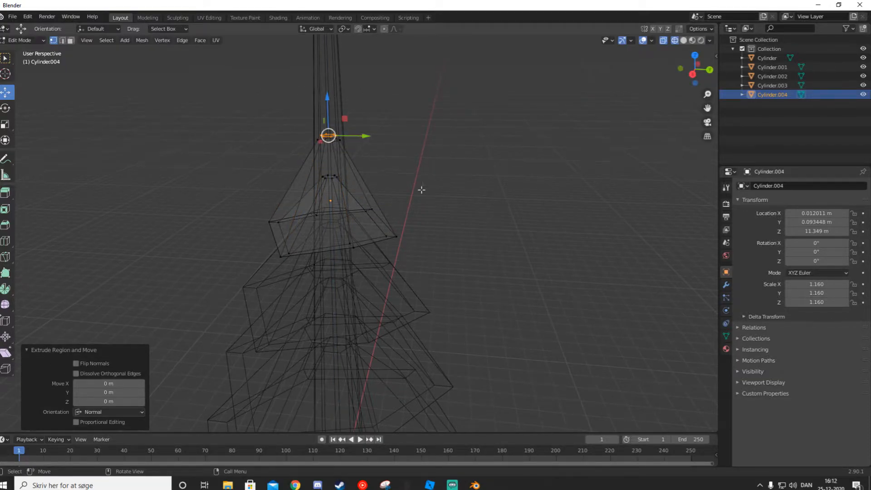
{"action": "key", "text": "s"}
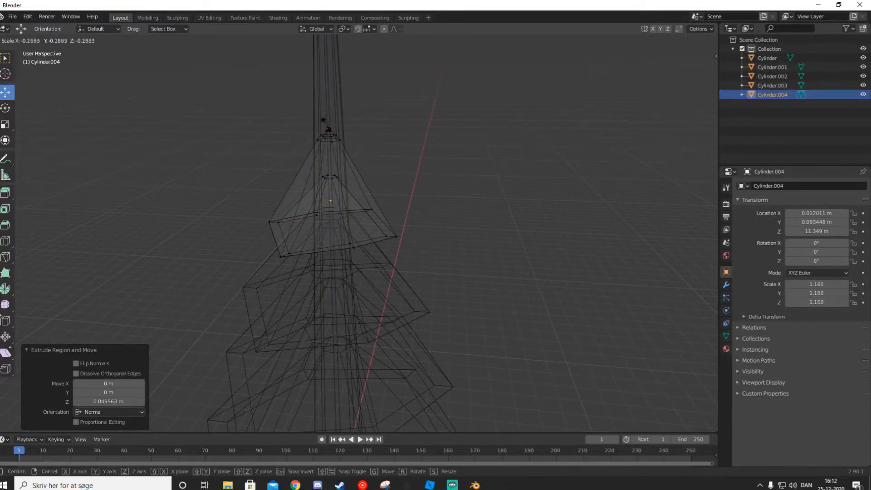
{"action": "key", "text": "Tab"}
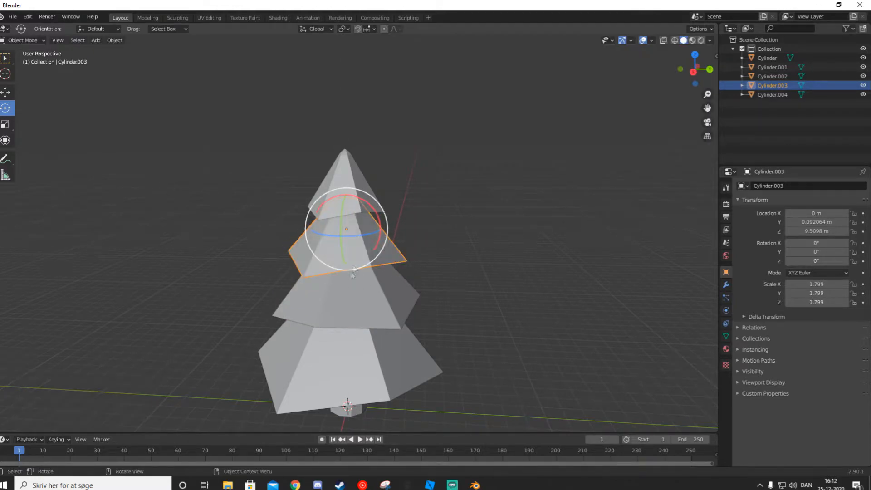
{"action": "left_click", "coordinate": [345, 189]}
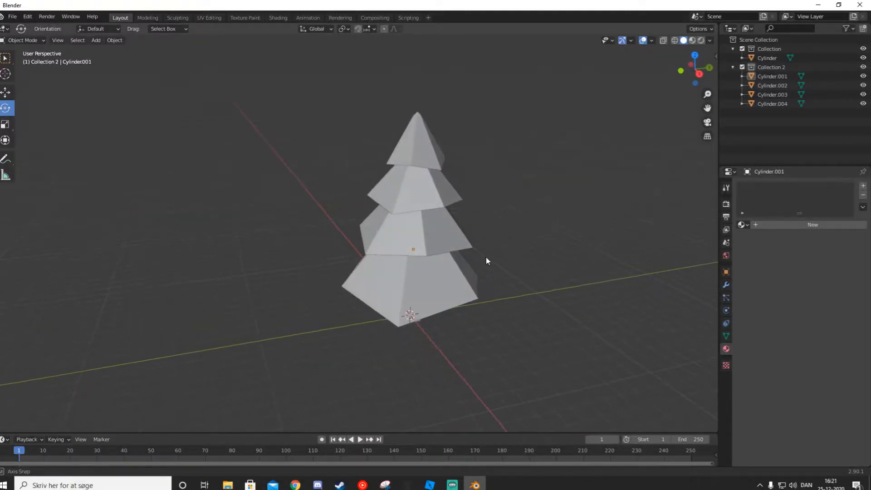
{"action": "left_click_drag", "start_coordinate": [487, 261], "coordinate": [472, 233]}
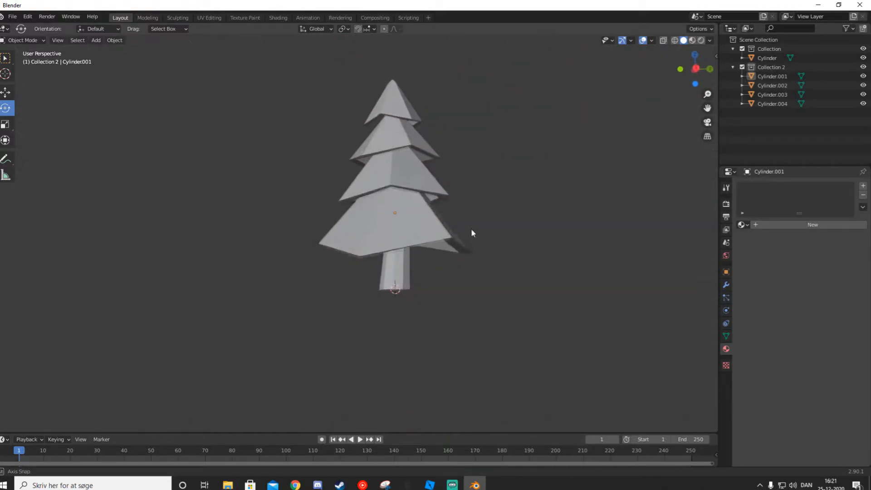
{"action": "left_click_drag", "start_coordinate": [473, 233], "coordinate": [459, 242]}
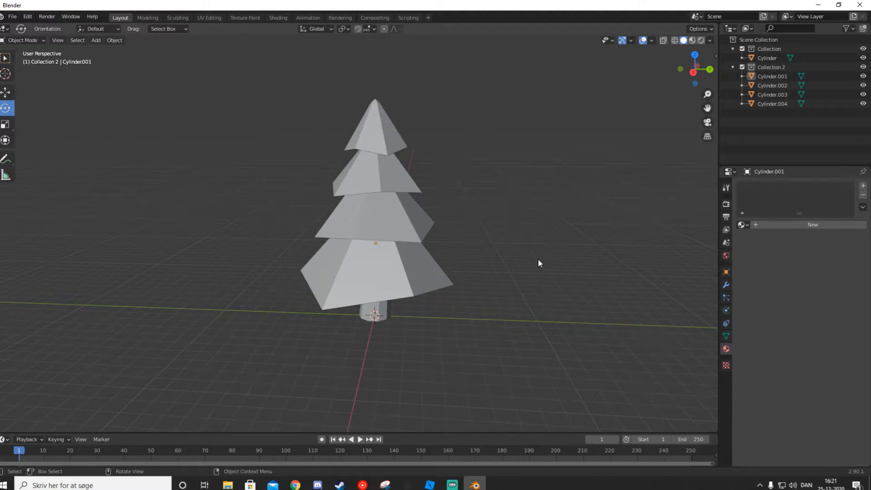
{"action": "left_click_drag", "start_coordinate": [539, 263], "coordinate": [532, 229]}
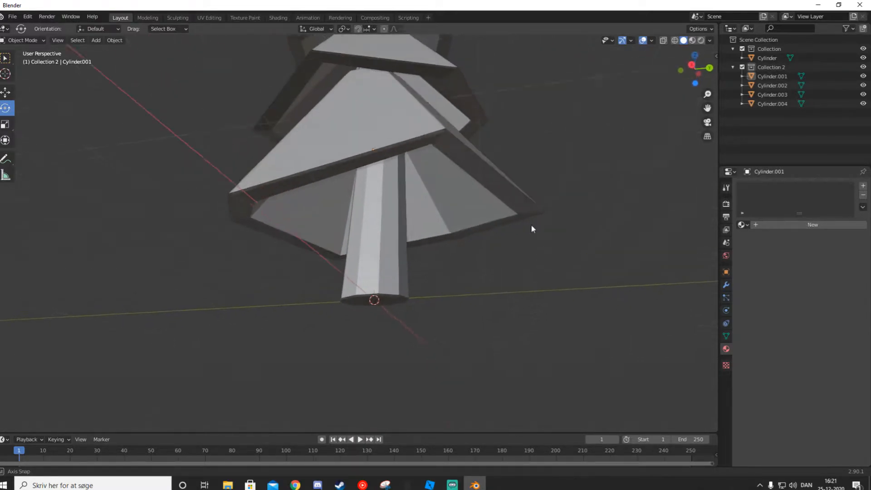
{"action": "left_click_drag", "start_coordinate": [531, 229], "coordinate": [516, 184]}
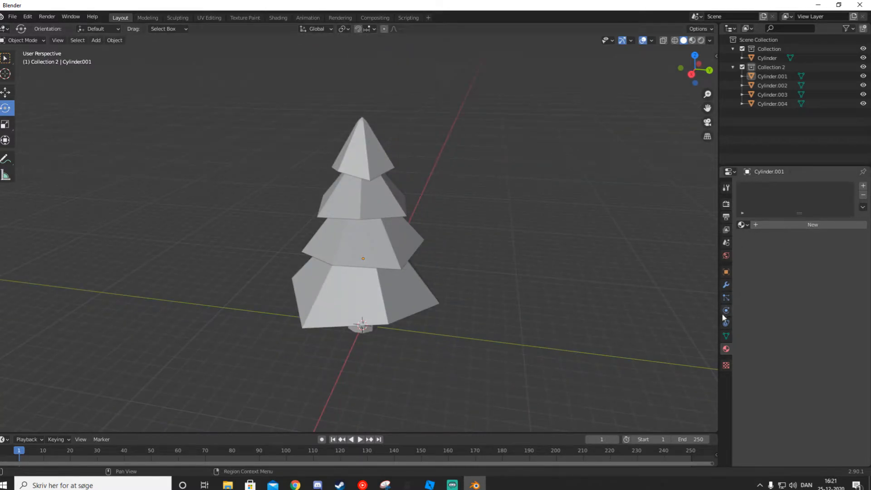
- Create a new material for the selected crown tier
{"action": "left_click", "coordinate": [726, 349]}
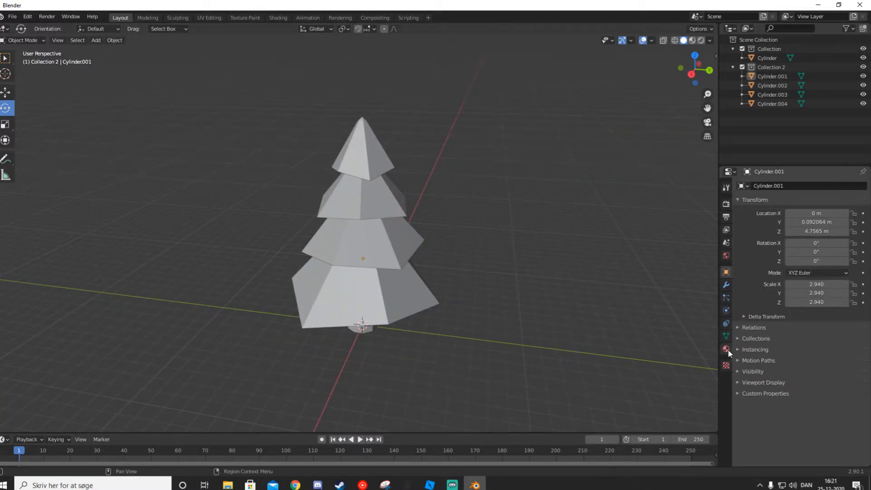
{"action": "mouse_move", "coordinate": [726, 349]}
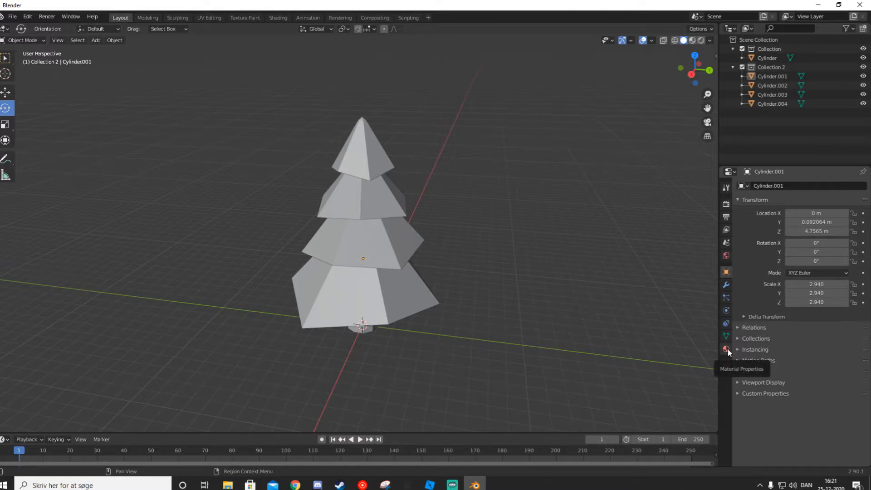
{"action": "left_click", "coordinate": [726, 350]}
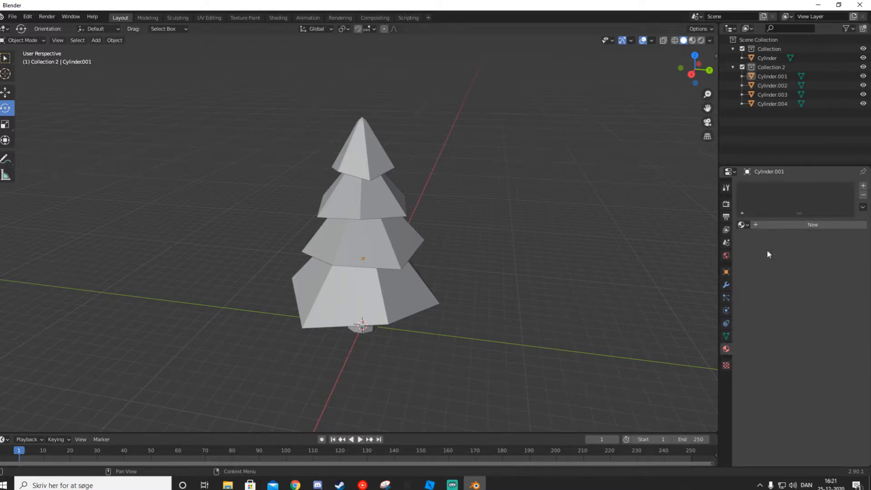
{"action": "left_click", "coordinate": [812, 224]}
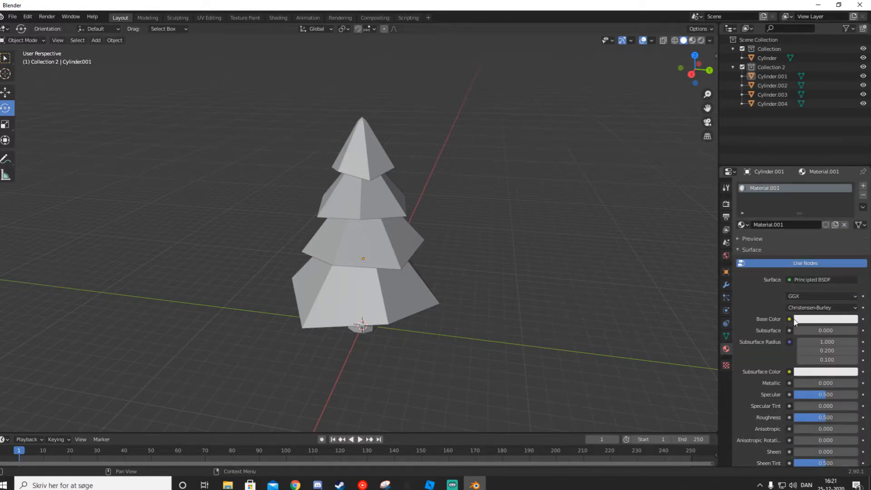
{"action": "left_click", "coordinate": [789, 319]}
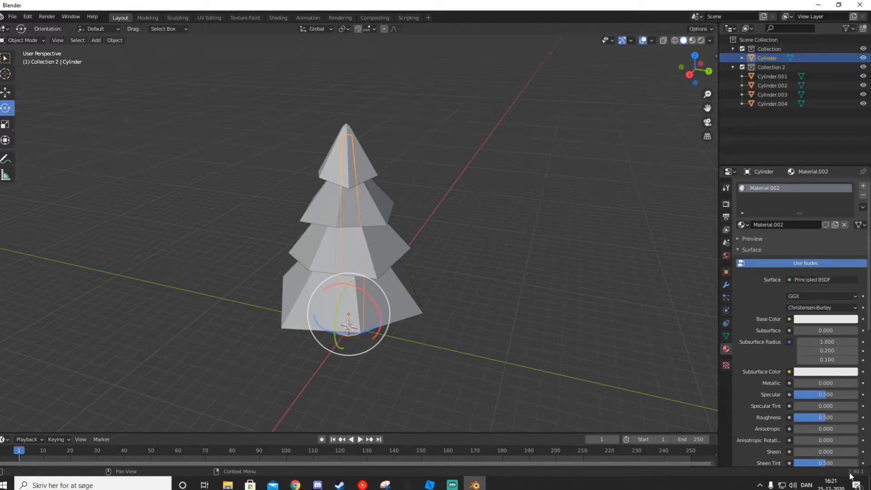
{"action": "mouse_move", "coordinate": [827, 360]}
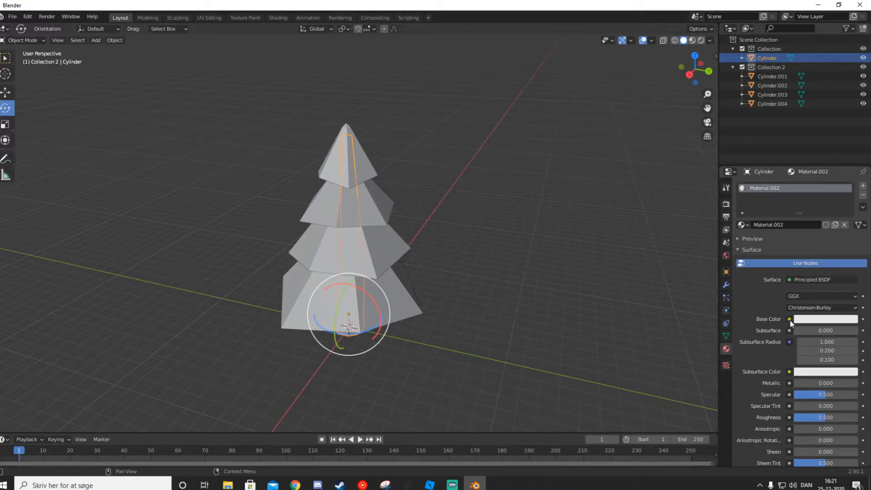
- Feed the material's Base Color from an Image Texture and browse for an image
{"action": "left_click", "coordinate": [790, 319]}
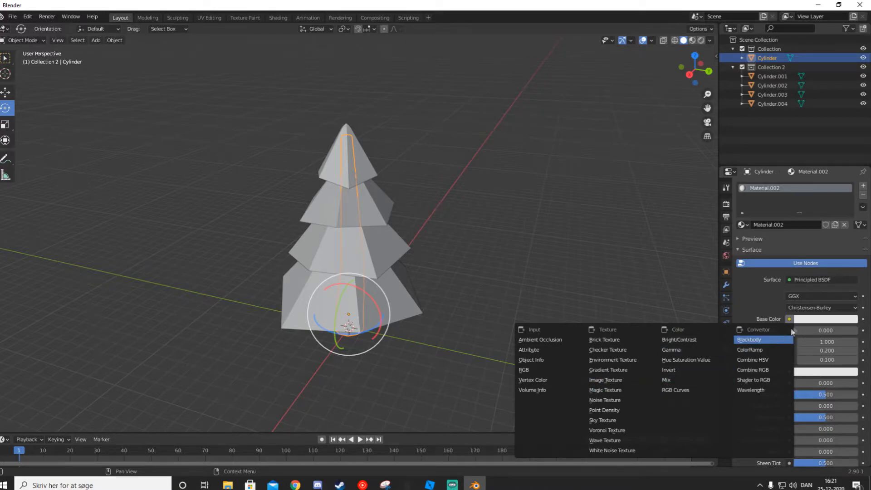
{"action": "left_click", "coordinate": [605, 379]}
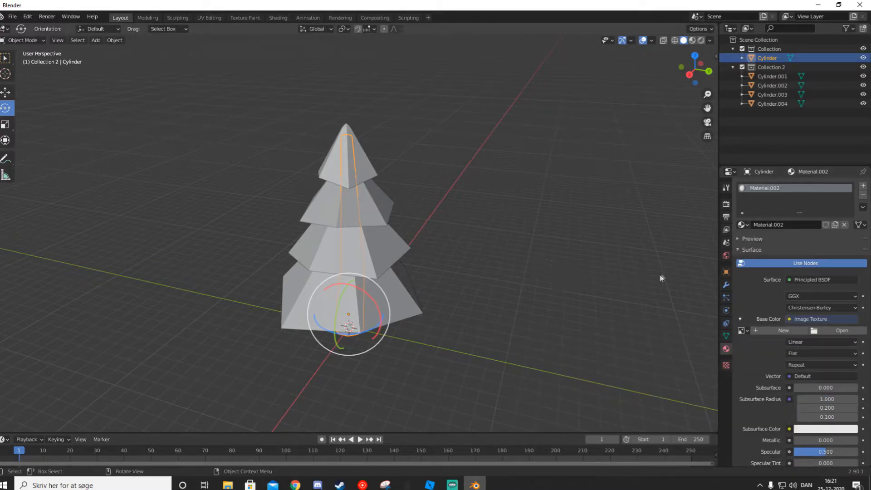
{"action": "left_click", "coordinate": [841, 331]}
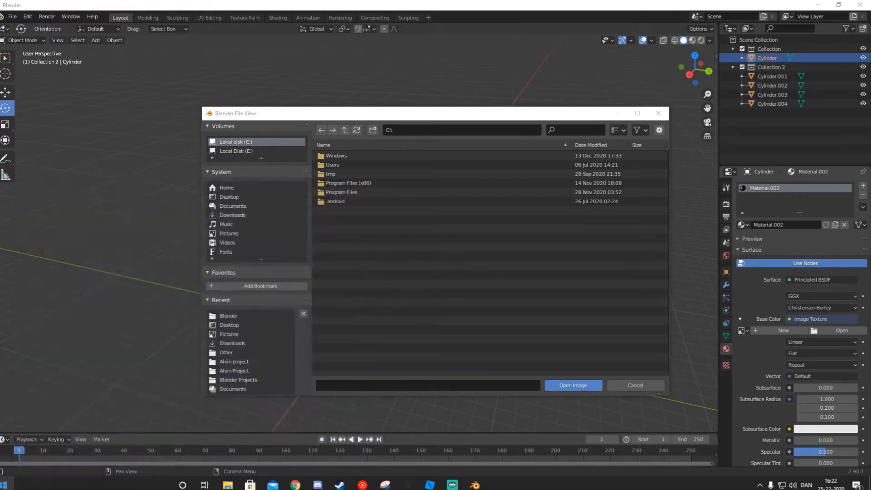
{"action": "left_click", "coordinate": [495, 485]}
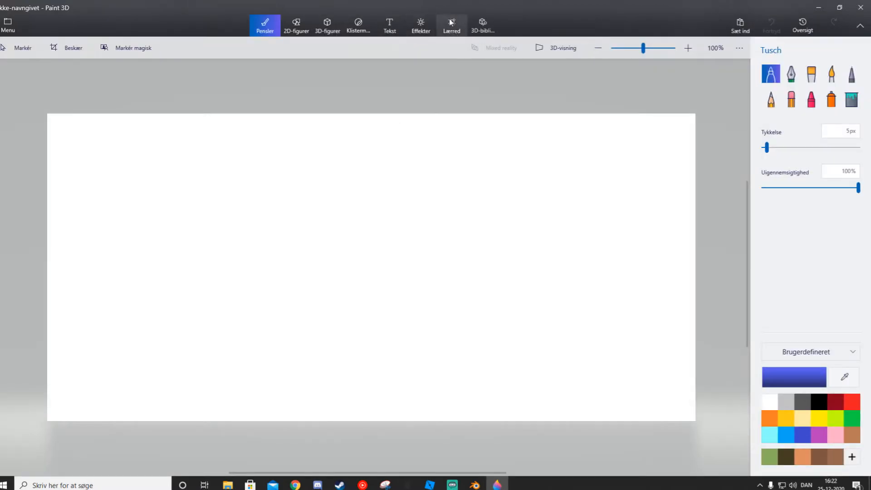
- Resize the Paint 3D canvas to 500×500 px and paint thick green, pink and brown blobs
{"action": "left_click", "coordinate": [451, 25]}
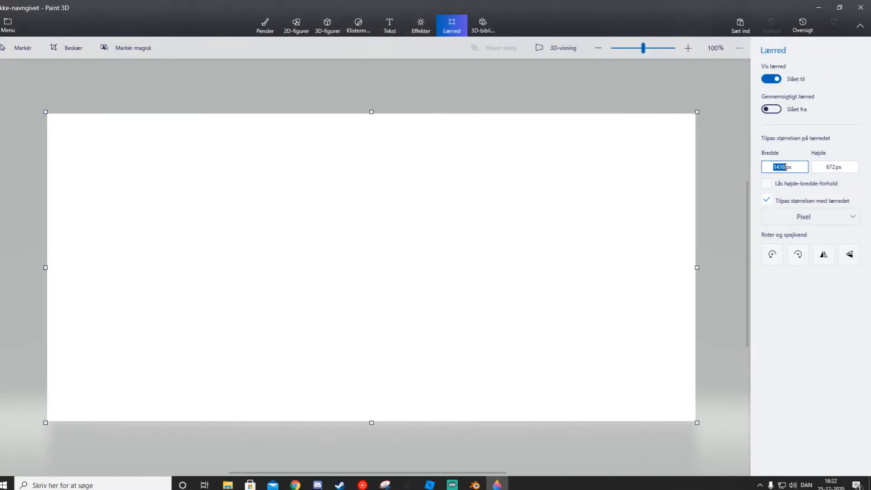
{"action": "type", "text": "500px"}
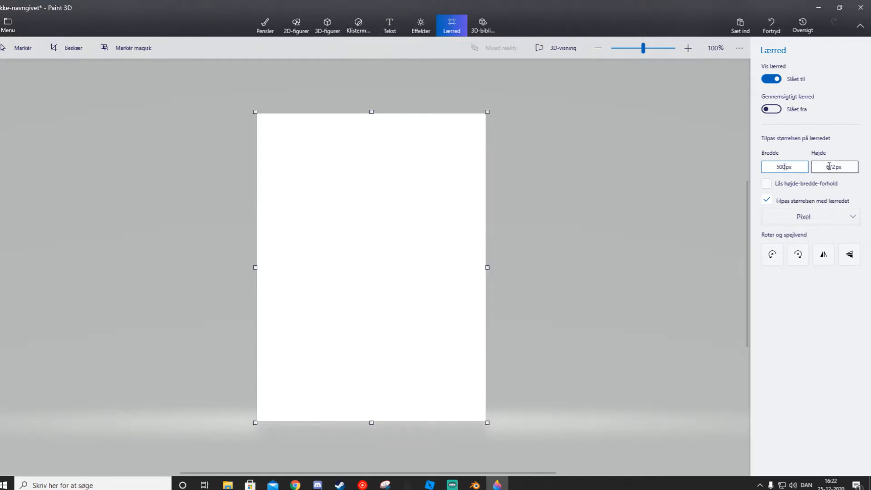
{"action": "type", "text": "500px"}
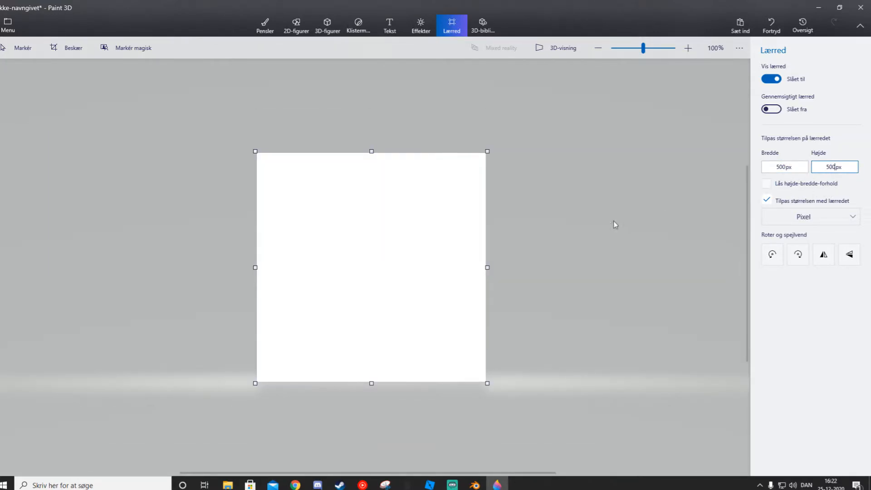
{"action": "left_click", "coordinate": [265, 24]}
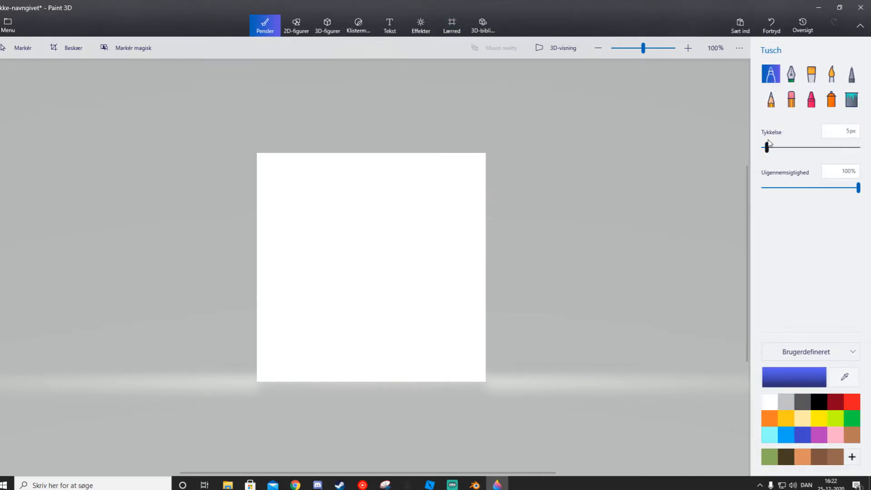
{"action": "left_click_drag", "start_coordinate": [334, 173], "coordinate": [344, 228]}
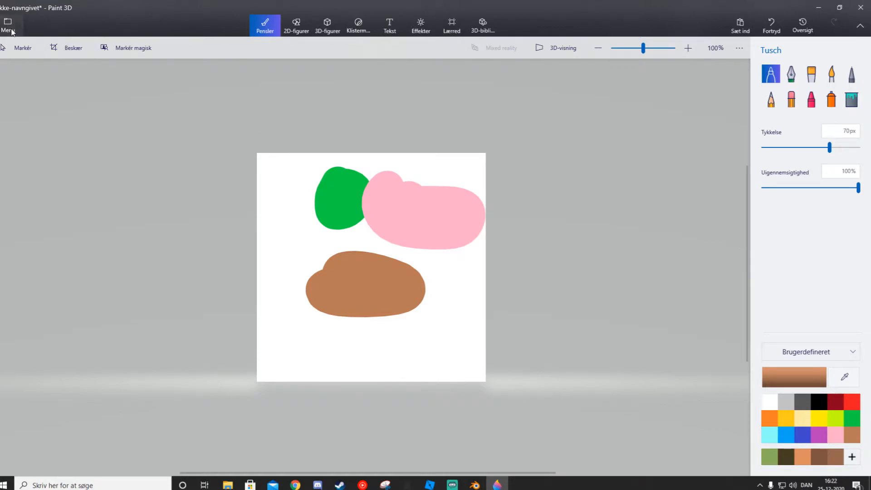
{"action": "left_click", "coordinate": [8, 25]}
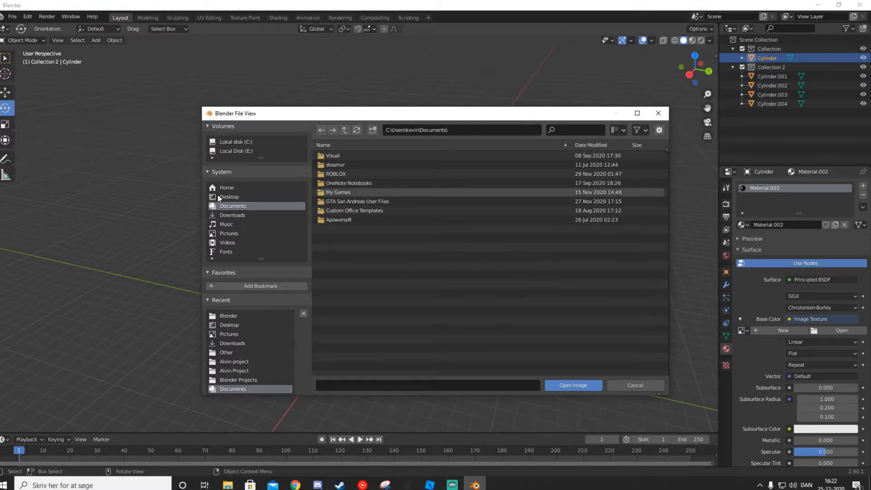
- Load 'Texture colors for blender.png' from Pictures > Saved Pictures > Blender
{"action": "left_click", "coordinate": [228, 233]}
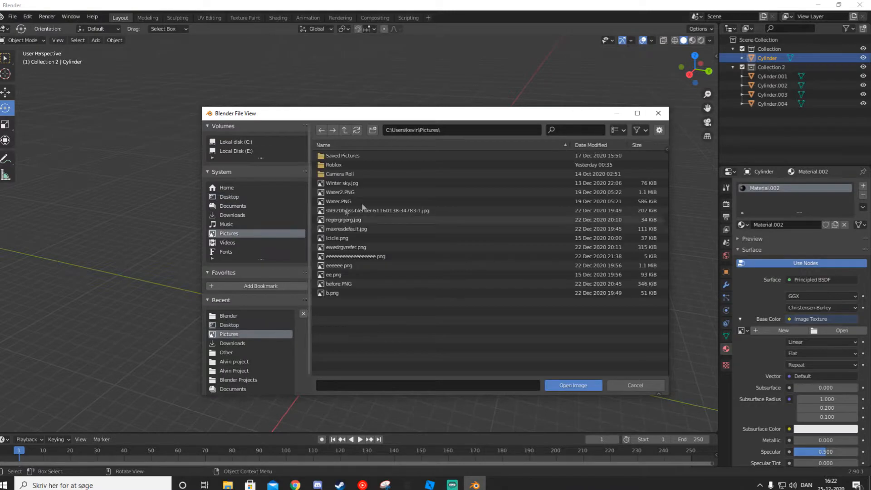
{"action": "double_click", "coordinate": [342, 156]}
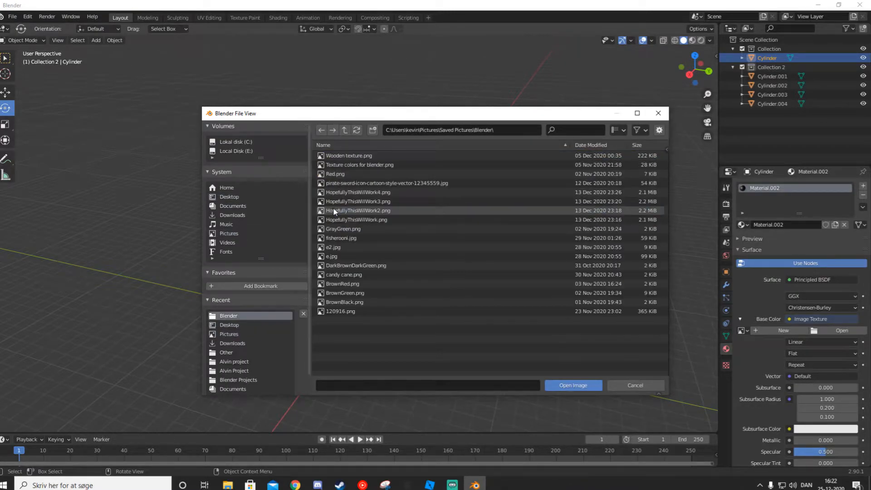
{"action": "left_click", "coordinate": [572, 386]}
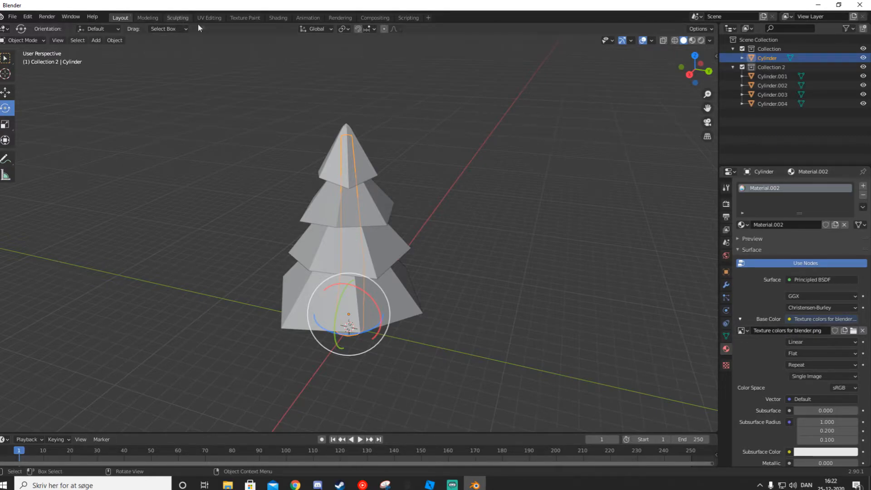
- In the UV Editing workspace, open 'Texture colors for blender.png' in the image editor
{"action": "left_click", "coordinate": [209, 17]}
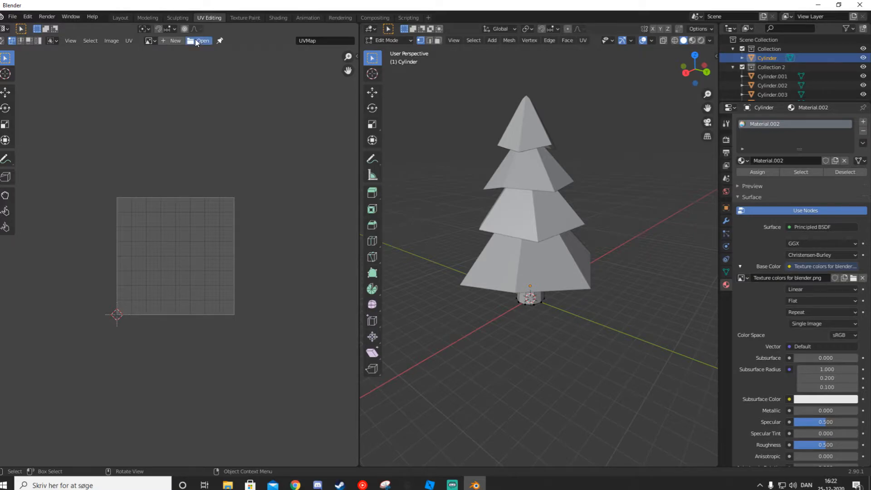
{"action": "left_click", "coordinate": [202, 40]}
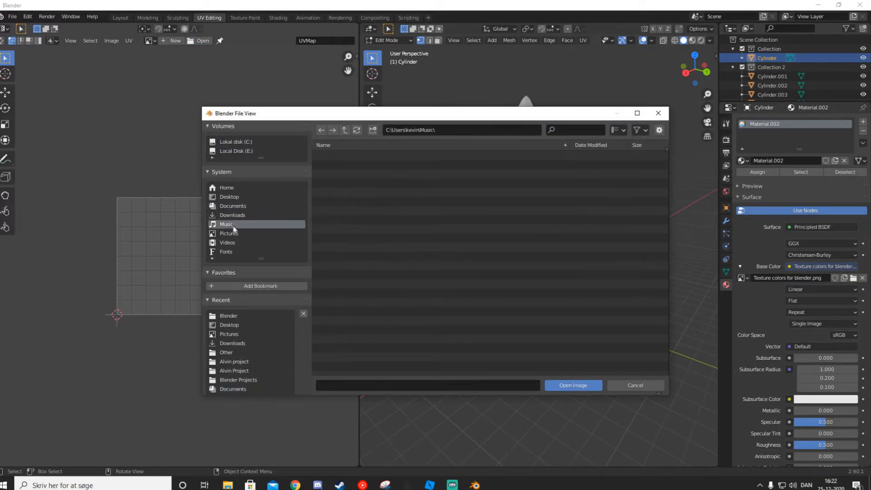
{"action": "left_click", "coordinate": [229, 232]}
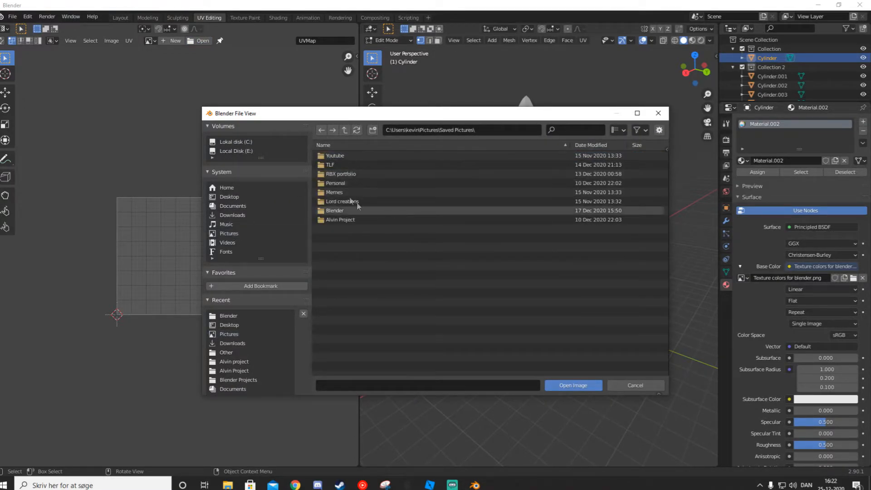
{"action": "double_click", "coordinate": [335, 210]}
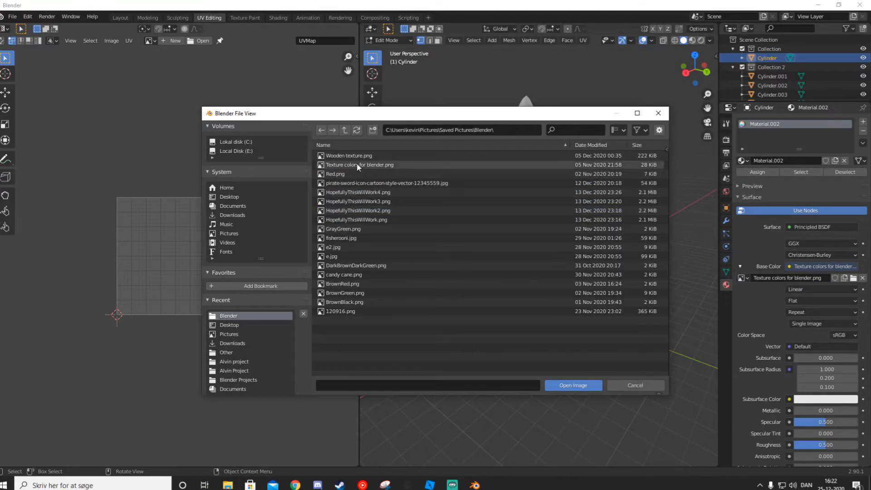
{"action": "left_click", "coordinate": [573, 385]}
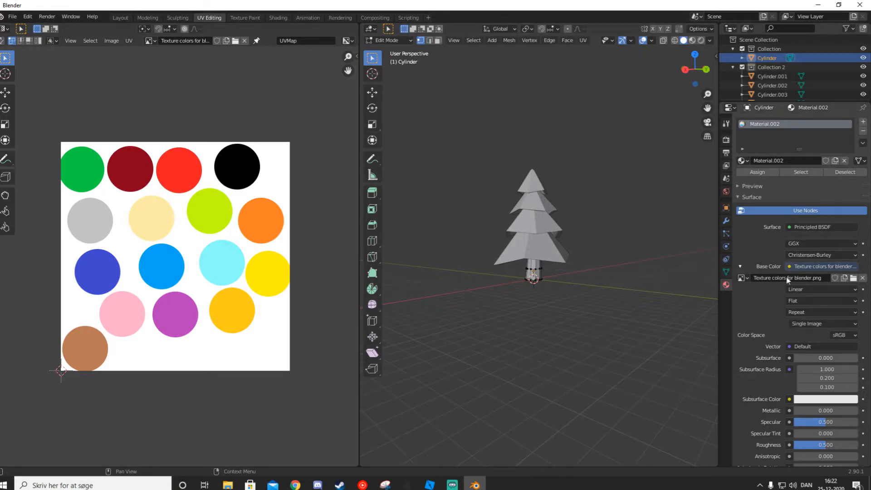
{"action": "mouse_move", "coordinate": [795, 290]}
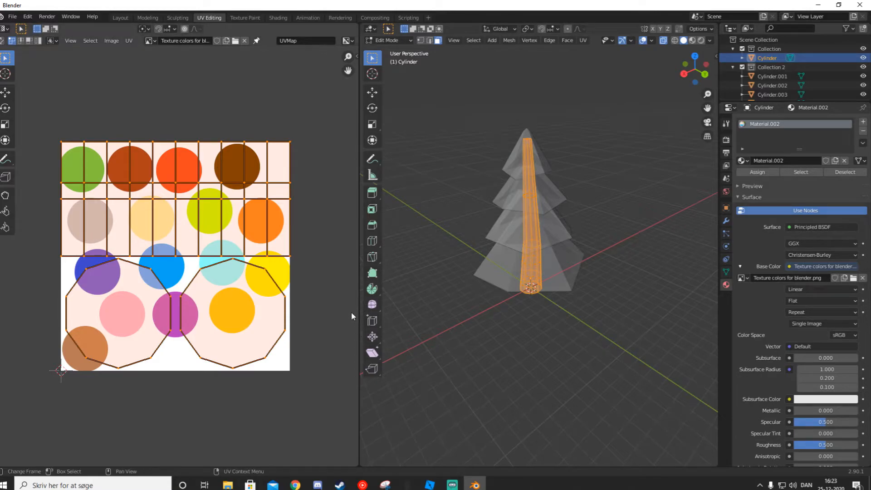
- Scale the trunk UVs down onto the brown circle and leave Edit Mode
{"action": "key", "text": "s"}
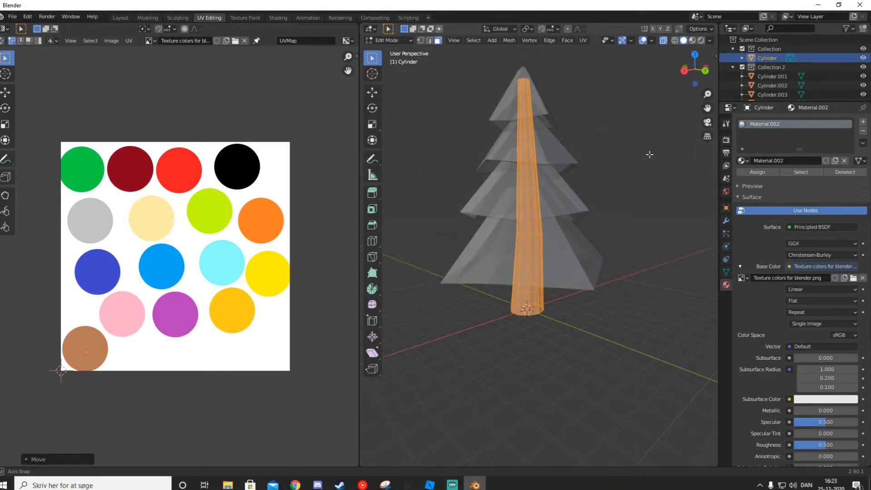
{"action": "key", "text": "Tab"}
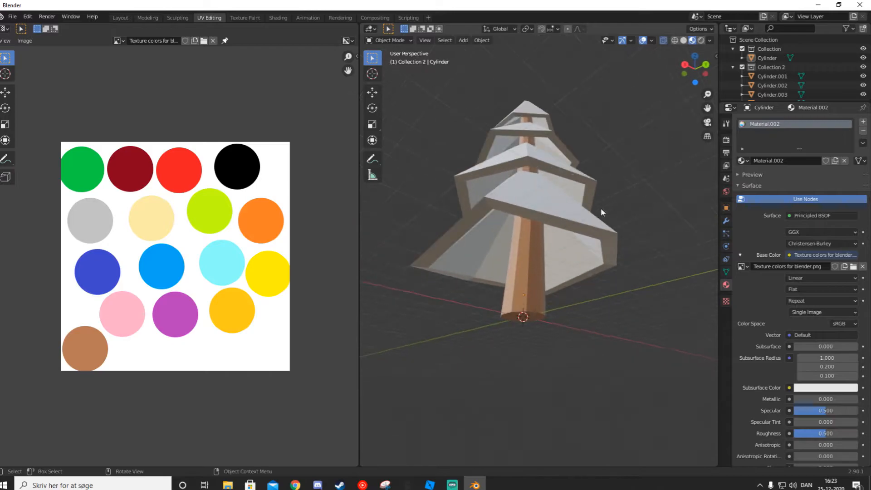
- Orbit and zoom the viewport to inspect the brown trunk from below
{"action": "left_click_drag", "start_coordinate": [603, 213], "coordinate": [546, 262]}
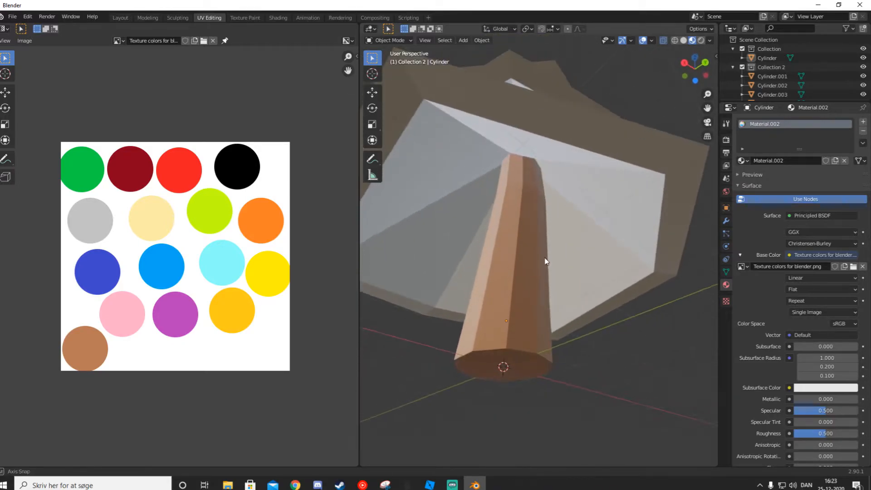
{"action": "left_click_drag", "start_coordinate": [547, 261], "coordinate": [569, 287]}
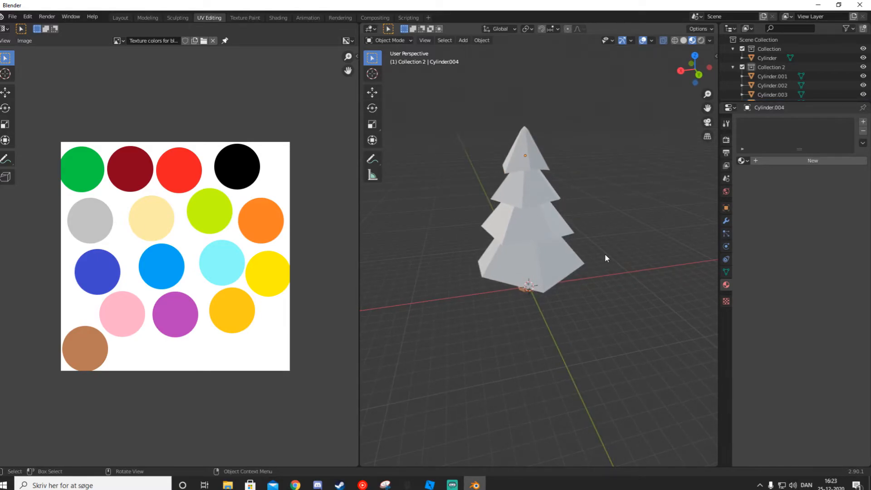
- Select the top and bottom tiers and load the colour-blob image as base colour texture
{"action": "left_click", "coordinate": [547, 147]}
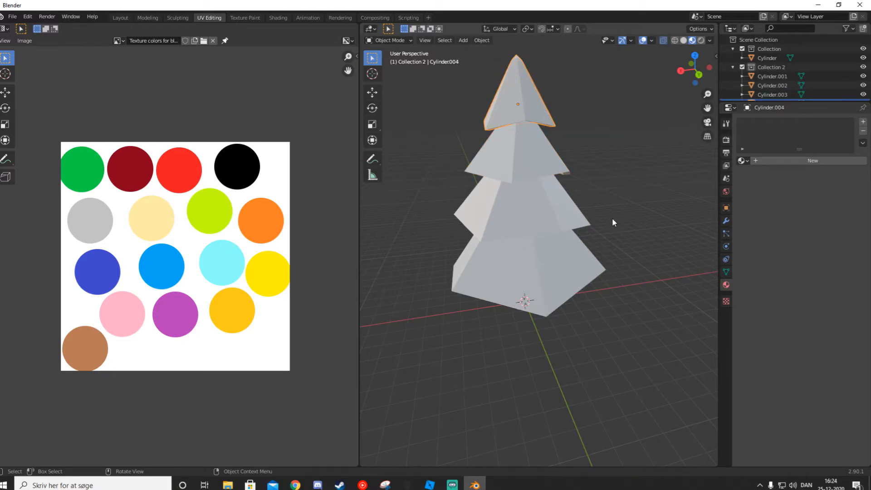
{"action": "mouse_move", "coordinate": [606, 246]}
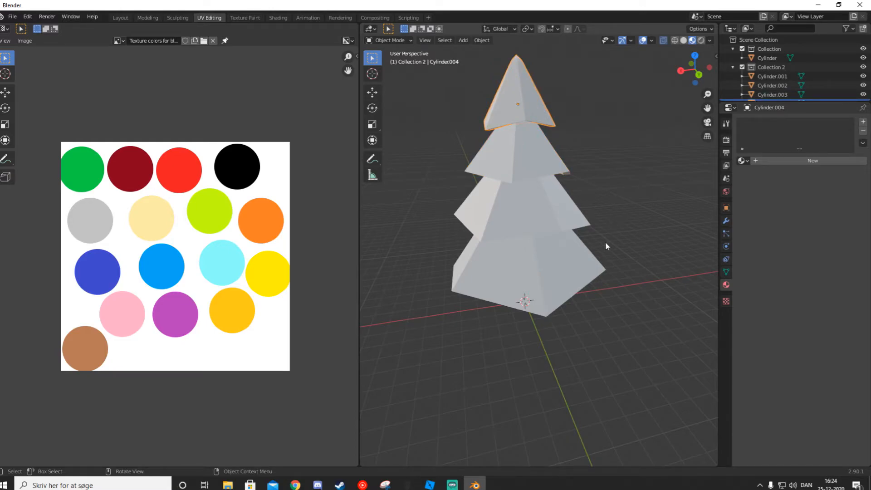
{"action": "left_click", "coordinate": [772, 76]}
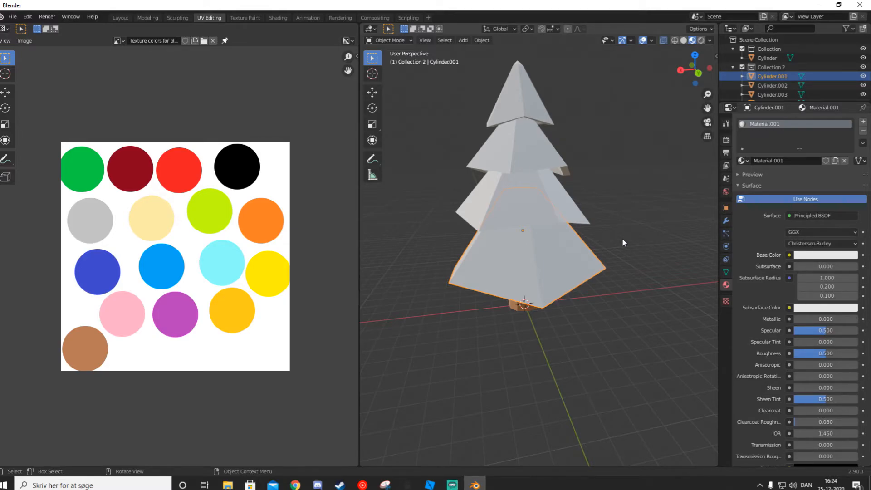
{"action": "mouse_move", "coordinate": [680, 208]}
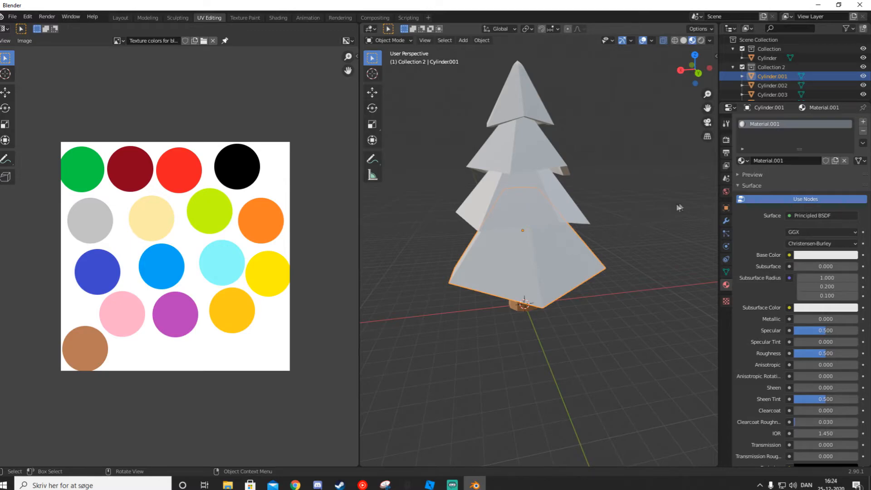
{"action": "mouse_move", "coordinate": [726, 179]}
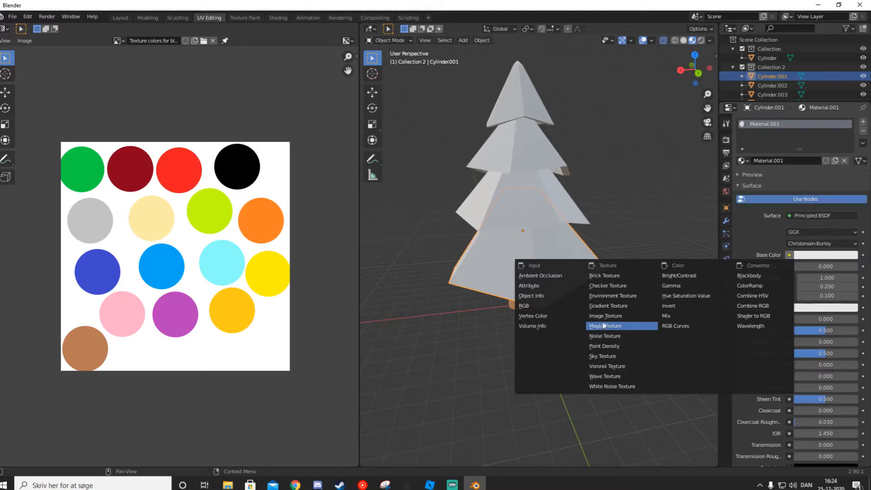
{"action": "left_click", "coordinate": [605, 316]}
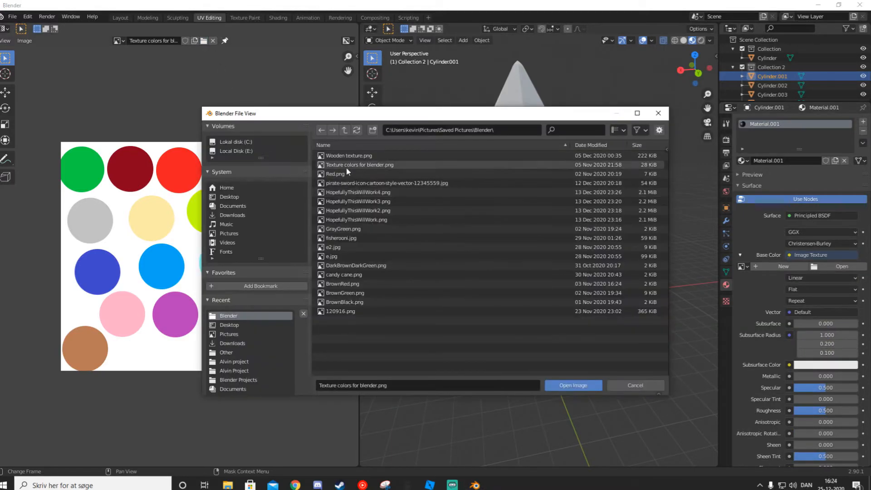
{"action": "left_click", "coordinate": [573, 385]}
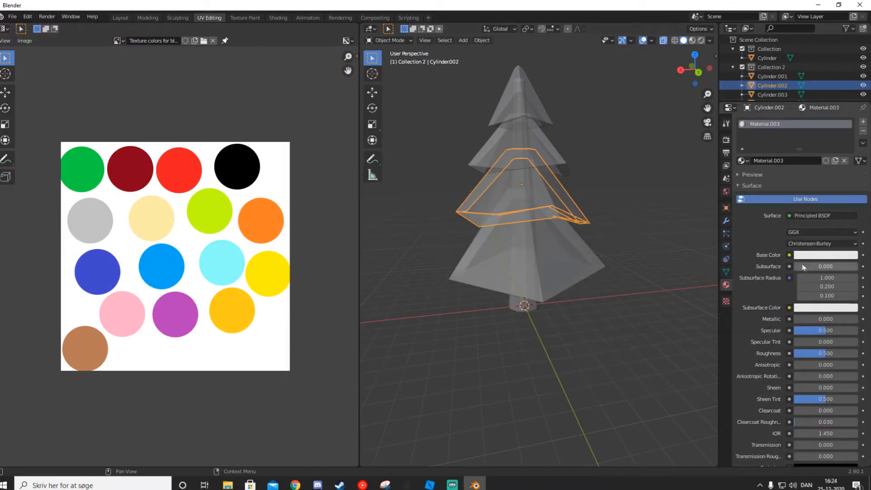
- Give another tier an image-texture base colour from Saved Pictures > Blender
{"action": "left_click", "coordinate": [789, 255]}
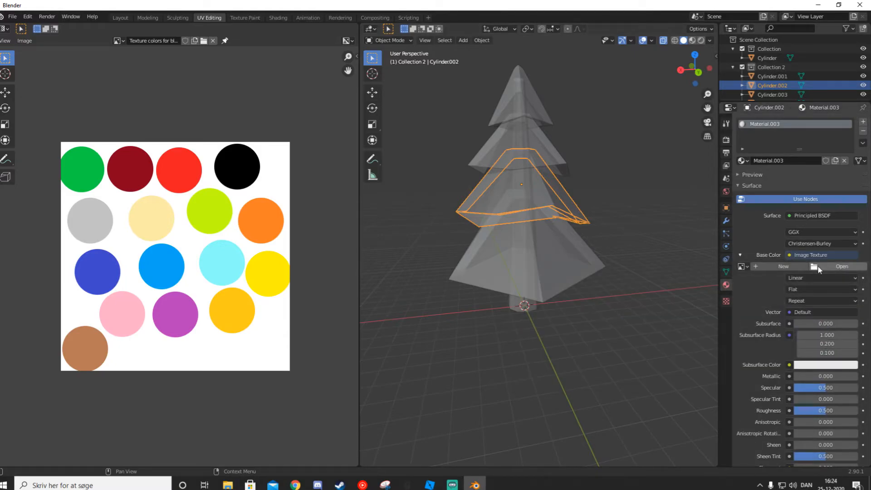
{"action": "left_click", "coordinate": [841, 267]}
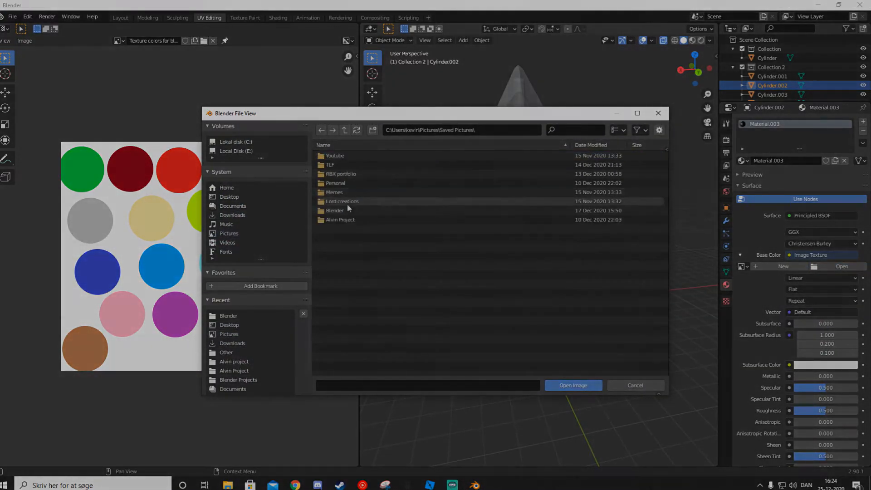
{"action": "left_click", "coordinate": [572, 385]}
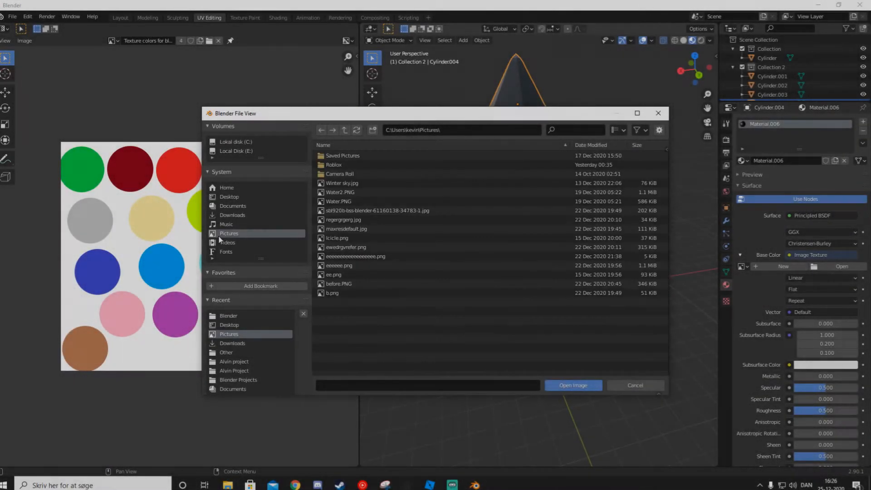
{"action": "double_click", "coordinate": [341, 156]}
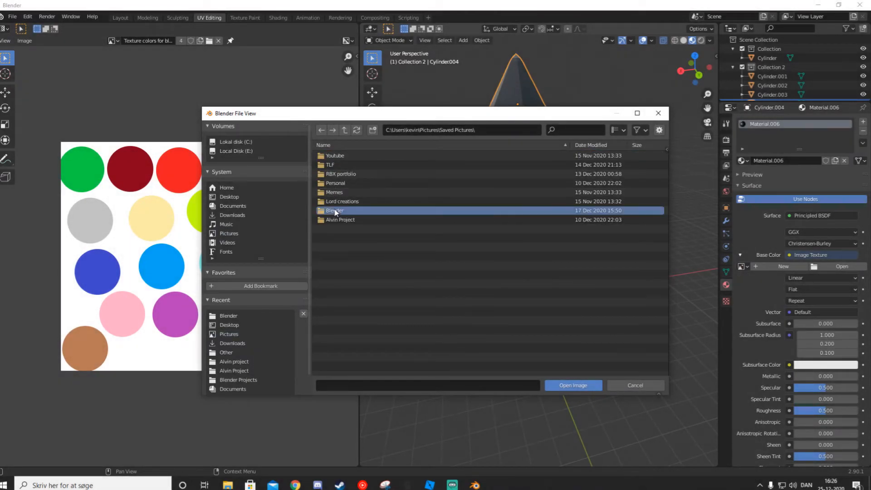
{"action": "left_click", "coordinate": [572, 385]}
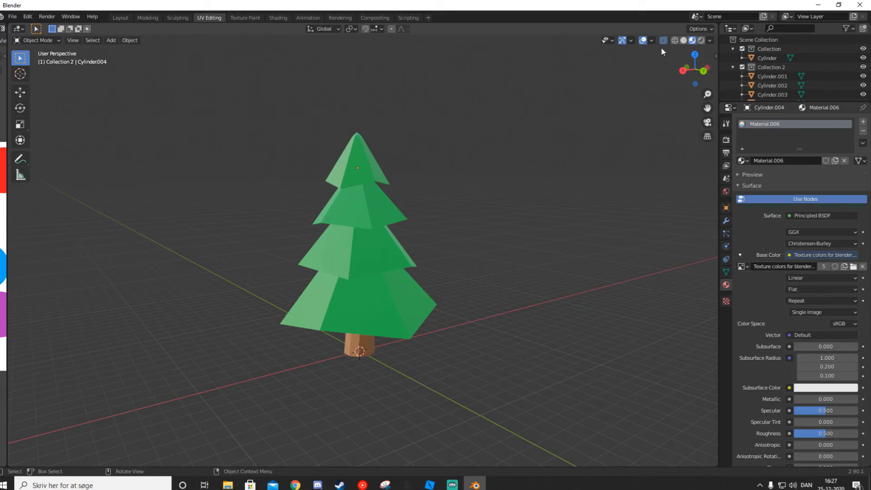
{"action": "mouse_move", "coordinate": [693, 40]}
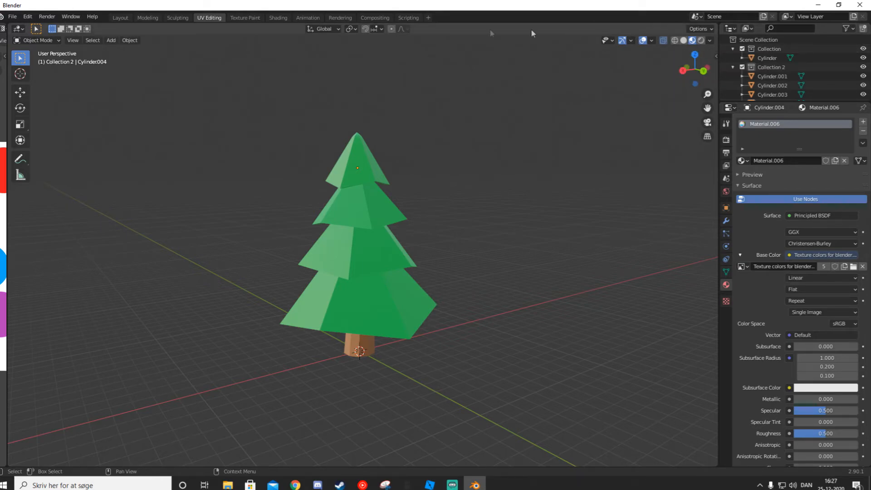
- Begin exporting the textured tree via the File menu's Wavefront OBJ export
{"action": "left_click", "coordinate": [11, 16]}
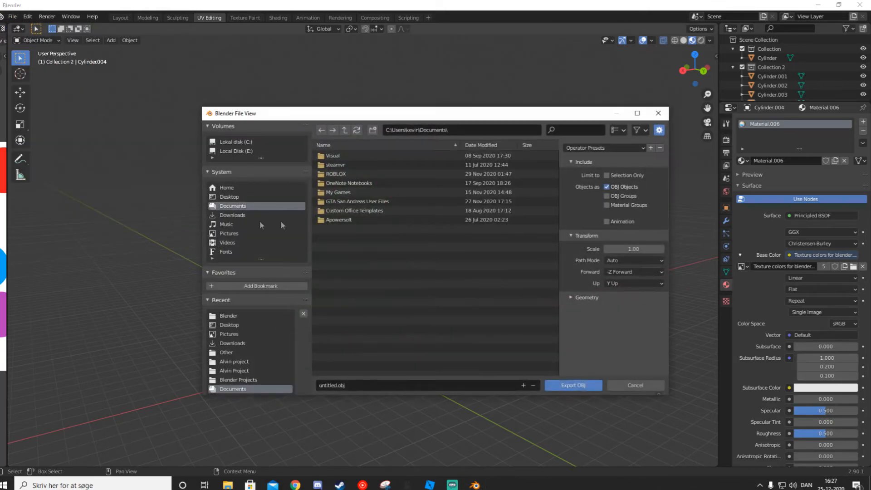
- Point the export at the Desktop and name the file TreeForVideo
{"action": "left_click", "coordinate": [229, 197]}
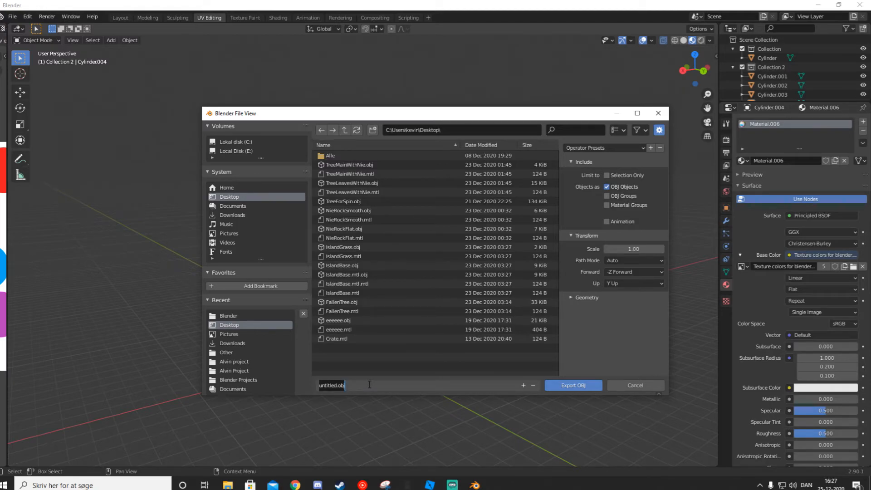
{"action": "type", "text": "TreeForVideo"}
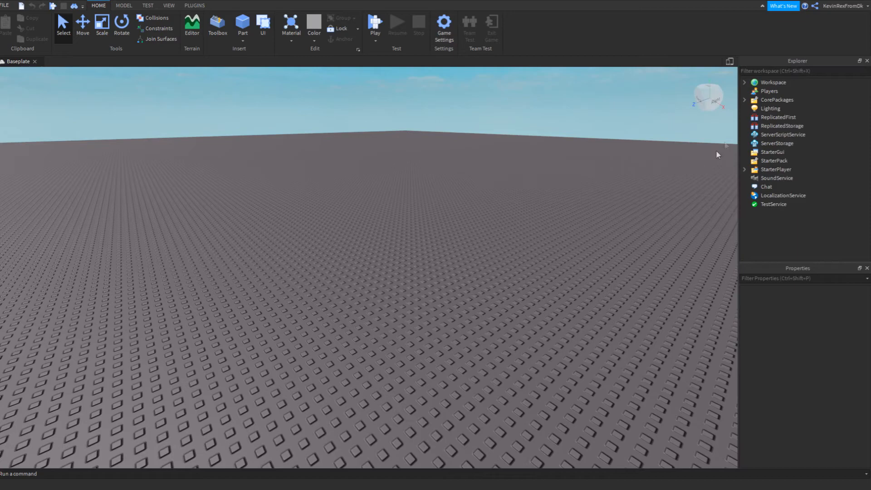
- Add a MeshPart, load TreeForVideo.obj as its MeshId, and answer the location-data prompt
{"action": "left_click", "coordinate": [773, 82]}
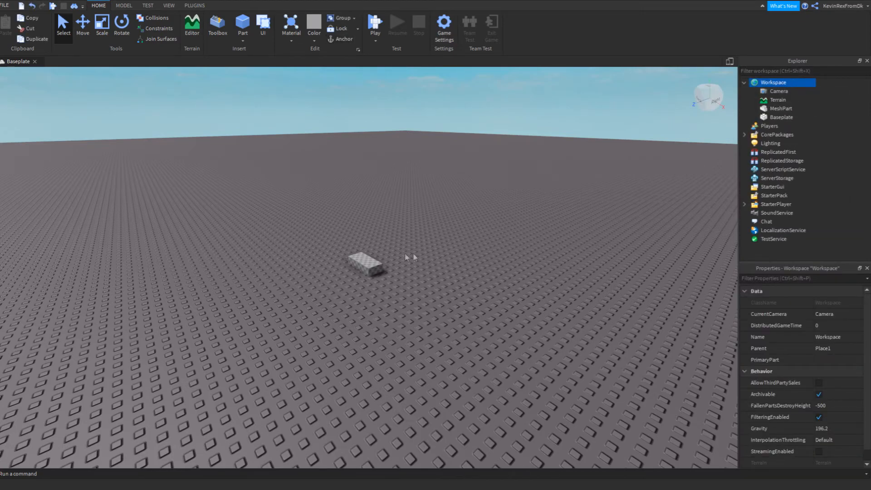
{"action": "left_click", "coordinate": [850, 360]}
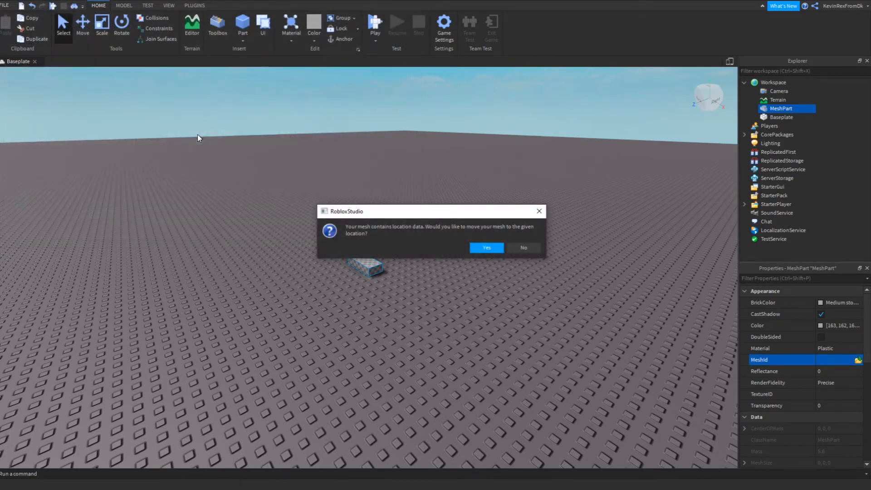
{"action": "left_click", "coordinate": [485, 247]}
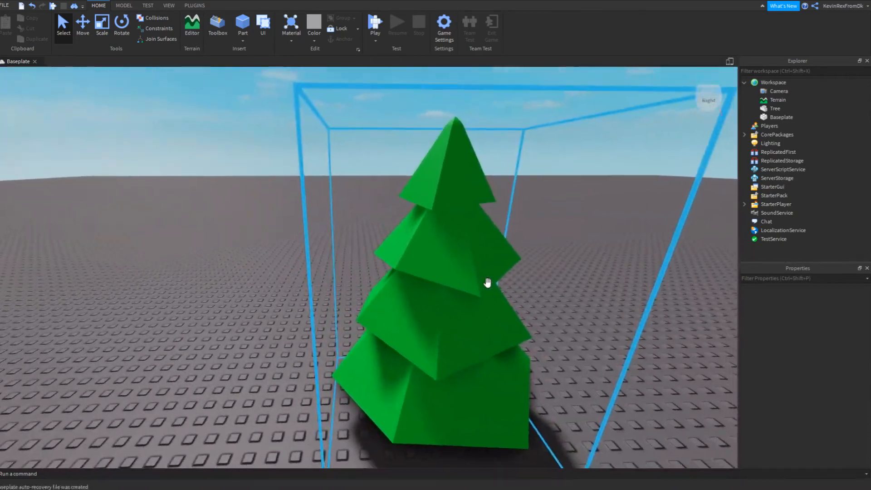
{"action": "left_click_drag", "start_coordinate": [488, 282], "coordinate": [487, 111]}
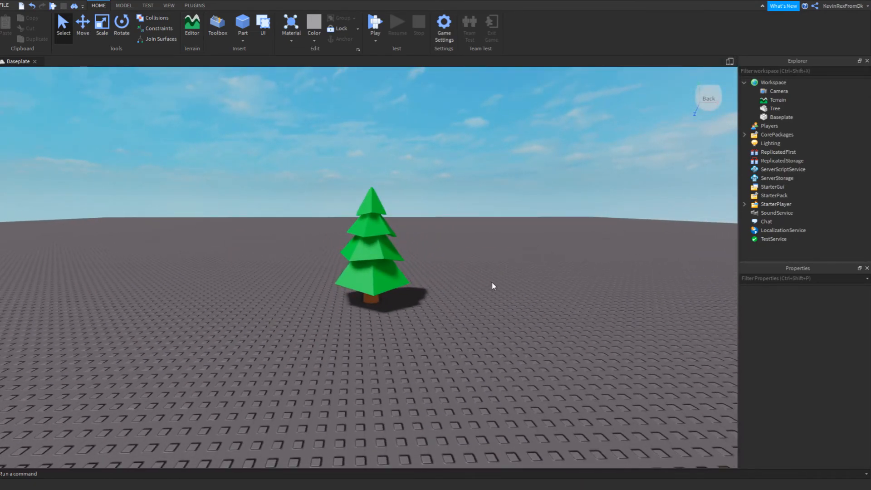
{"action": "scroll", "scroll_direction": "up", "scroll_amount": 3}
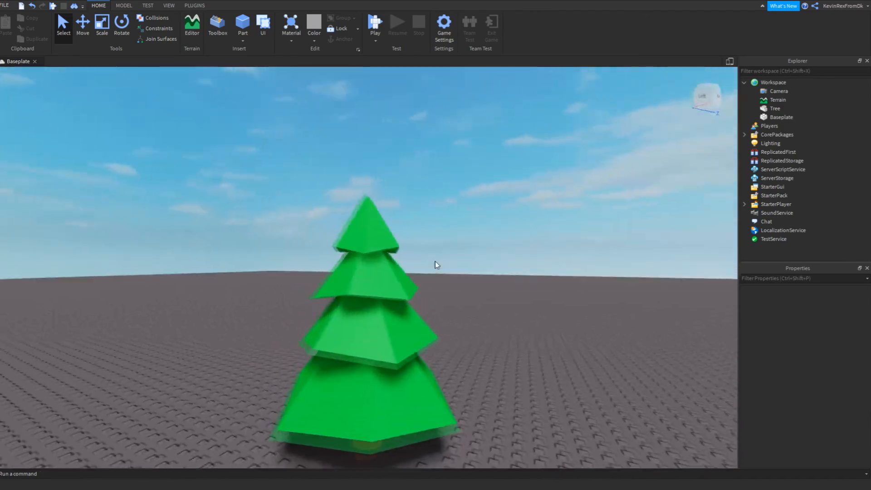